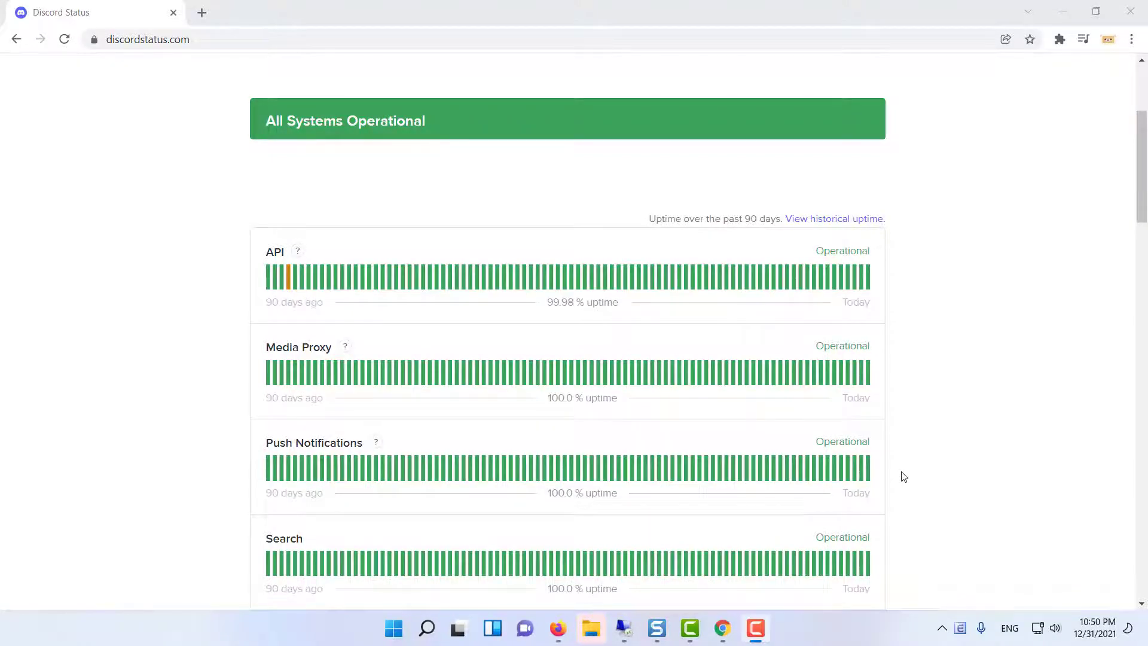
Scroll through discordstatus.com's uptime bars, system metrics and past incidents to confirm no issues
{"action": "scroll", "scroll_direction": "down", "scroll_amount": 3}
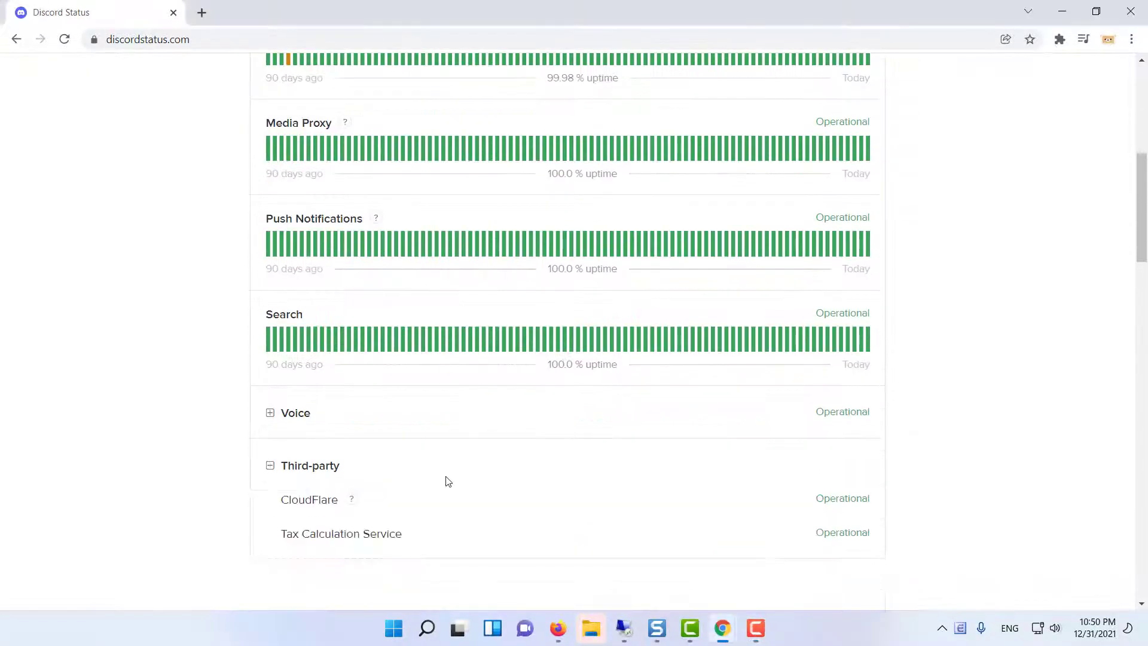
{"action": "scroll", "scroll_direction": "down", "scroll_amount": 3}
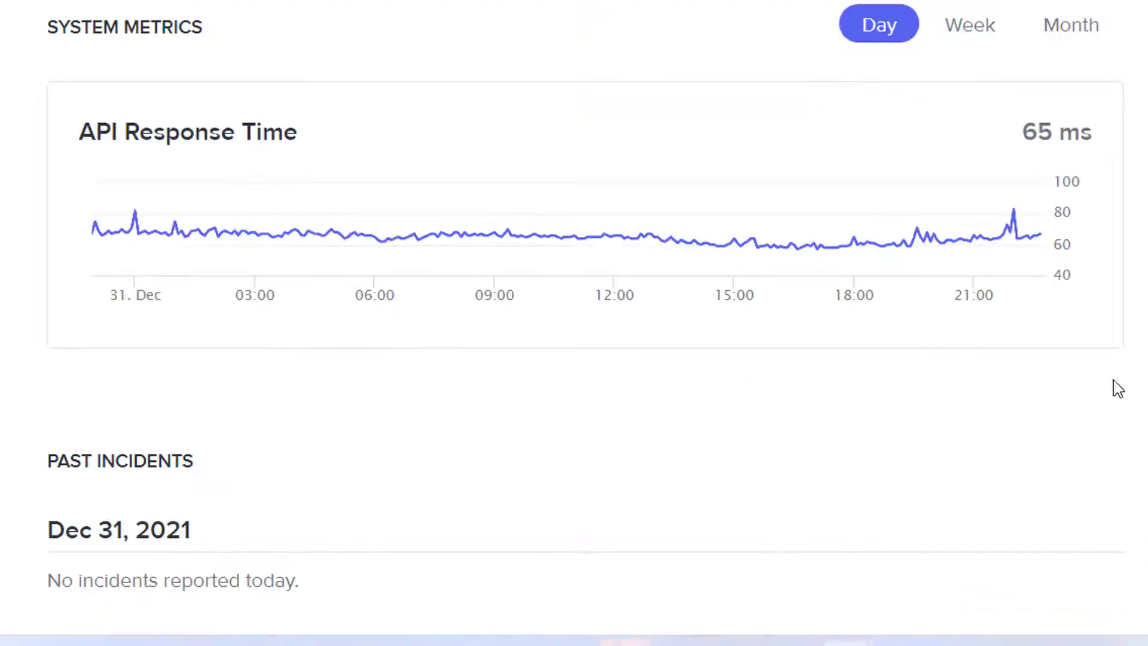
{"action": "scroll", "scroll_direction": "down", "scroll_amount": 3}
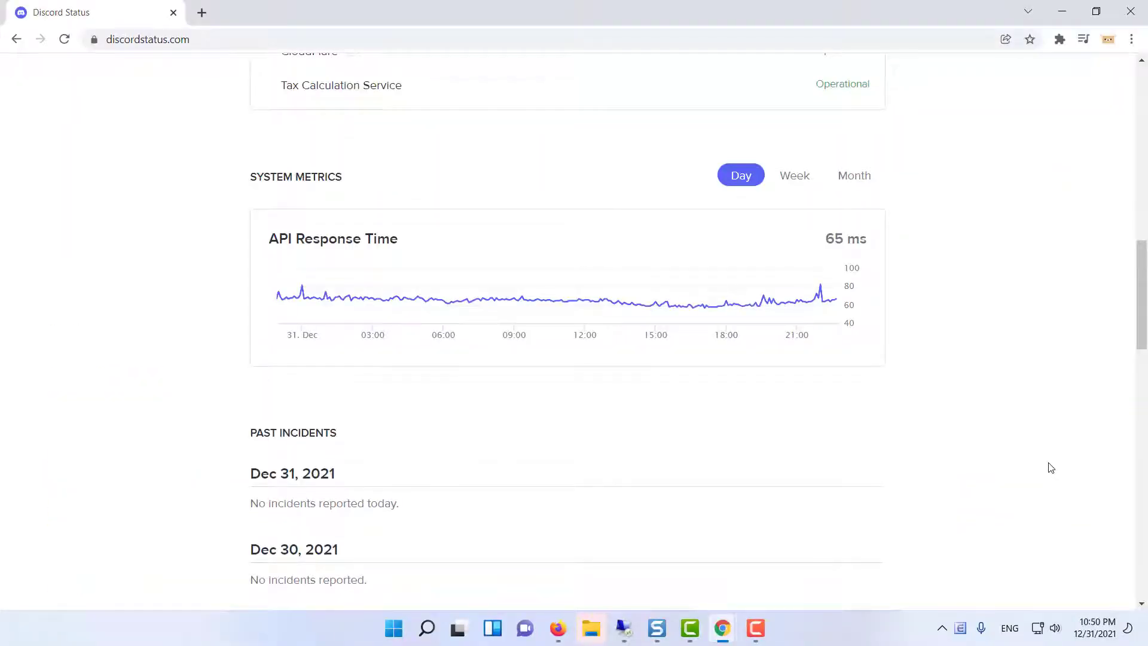
{"action": "mouse_move", "coordinate": [1047, 468]}
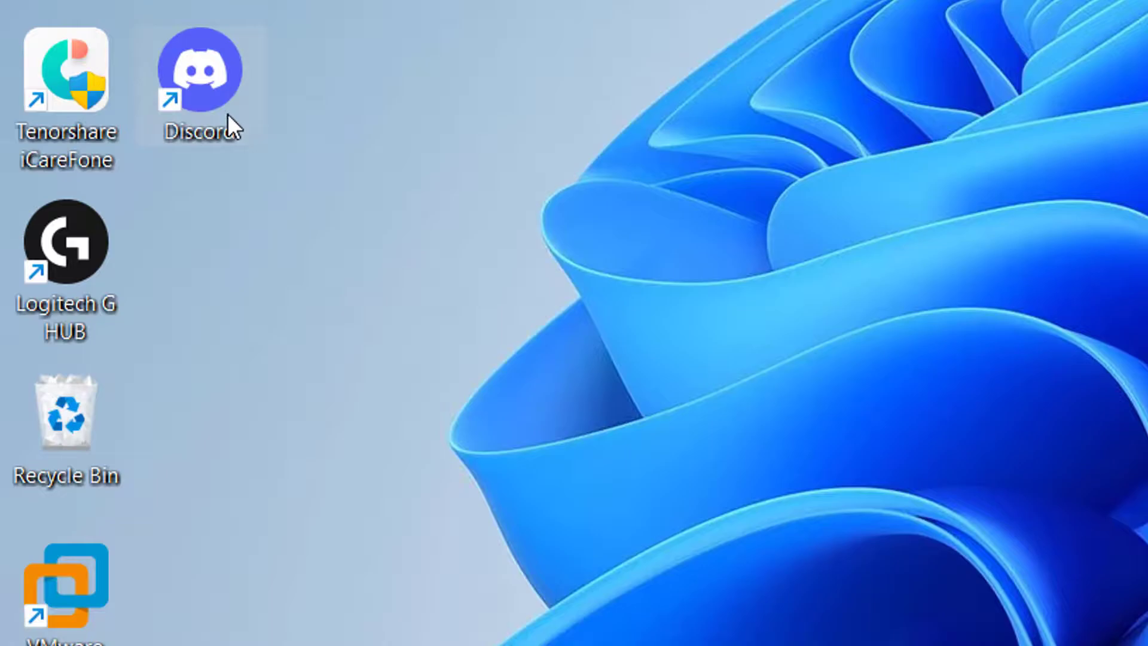
Launch Discord from its desktop shortcut
{"action": "double_click", "coordinate": [197, 69]}
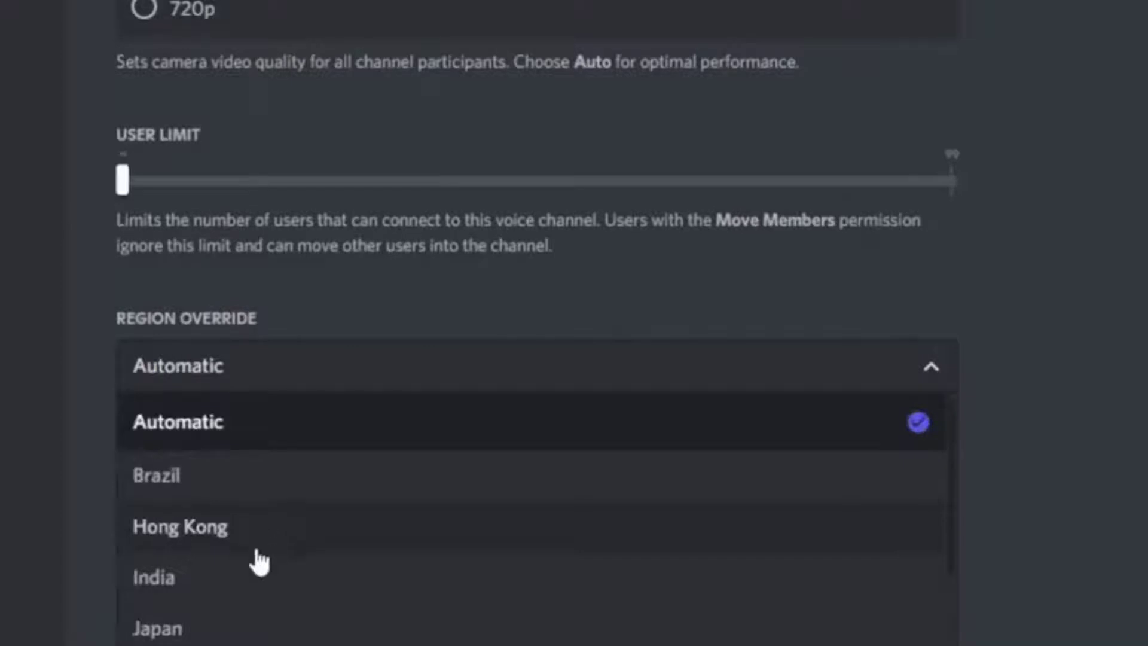
{"action": "mouse_move", "coordinate": [251, 595]}
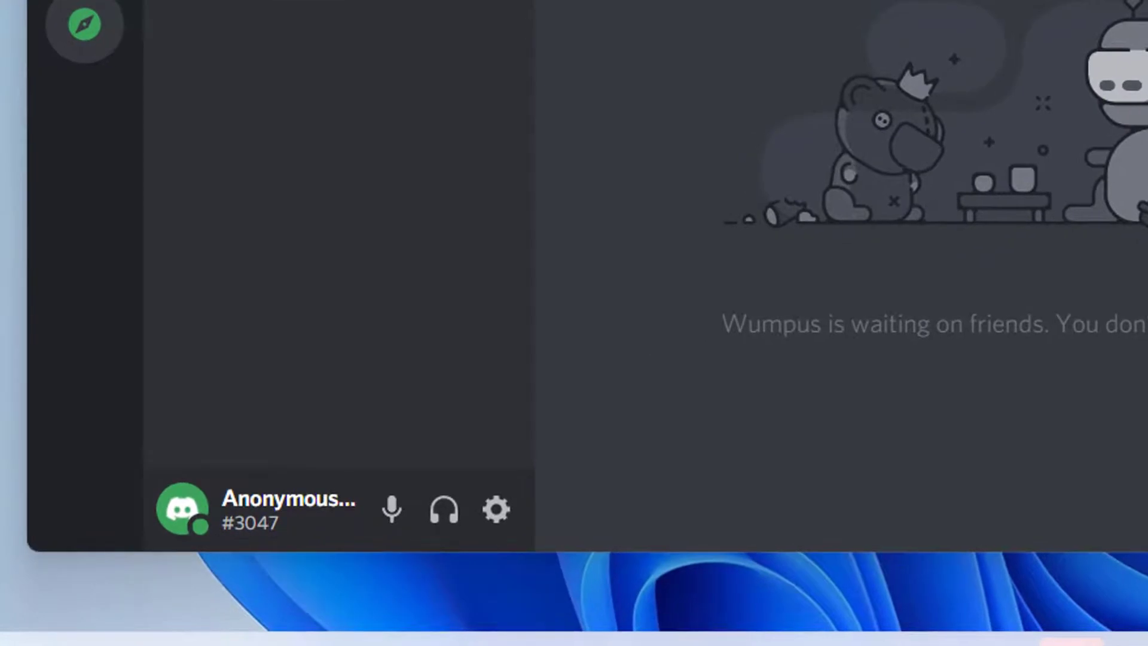
Switch off Noise suppression under Advanced in Voice & Video settings and close settings
{"action": "left_click", "coordinate": [495, 509]}
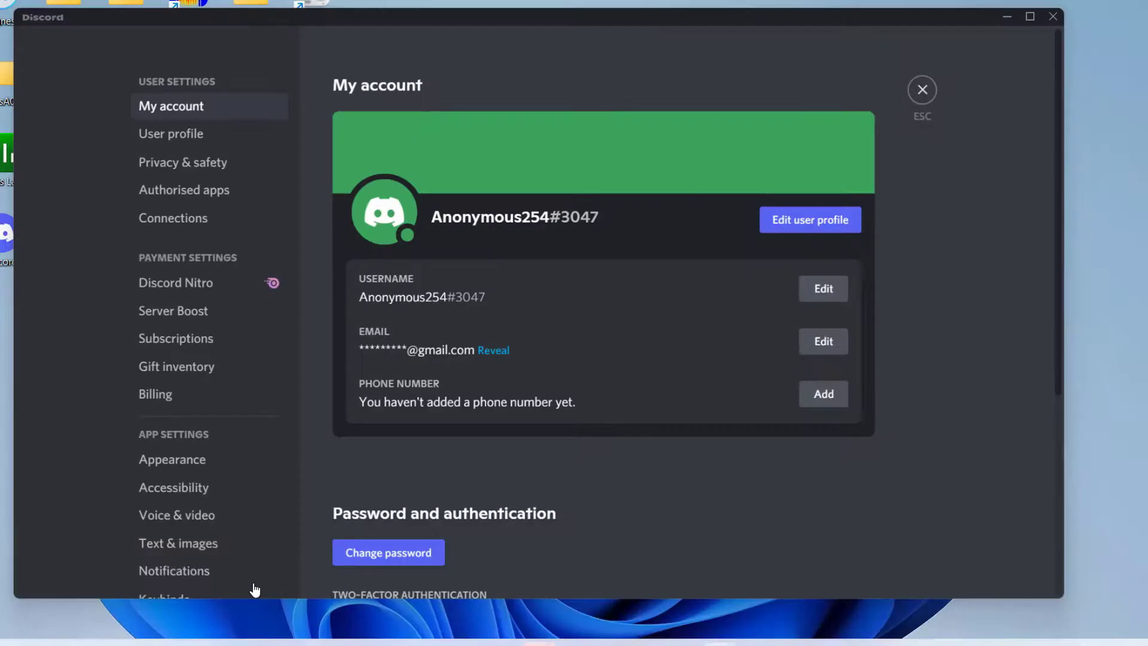
{"action": "mouse_move", "coordinate": [220, 514]}
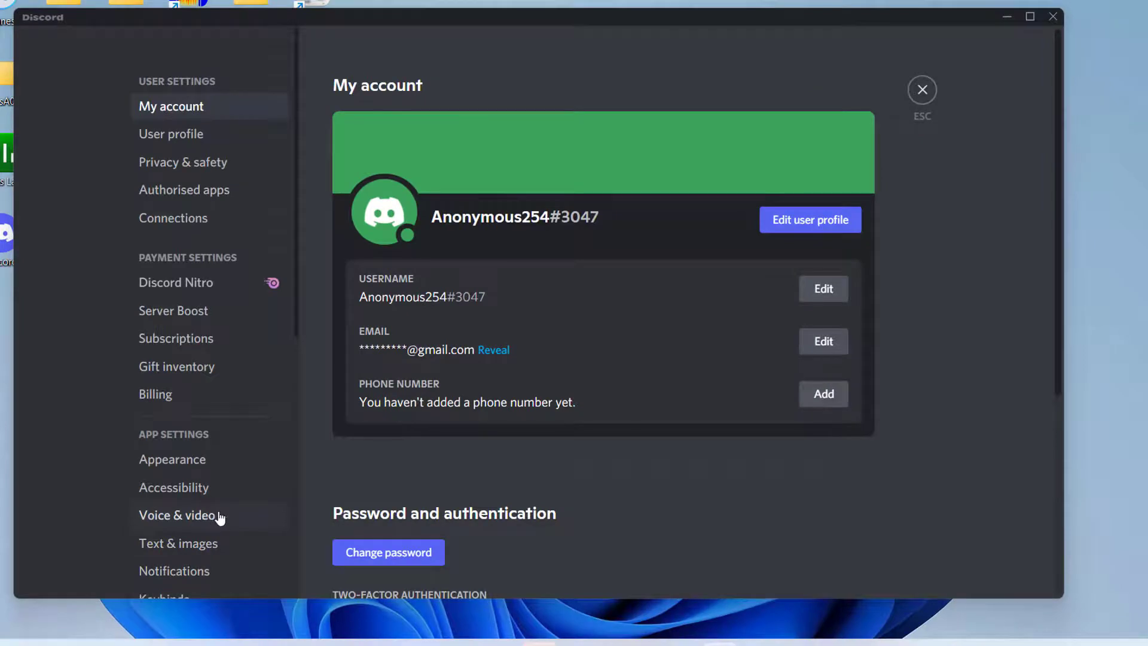
{"action": "left_click", "coordinate": [177, 514]}
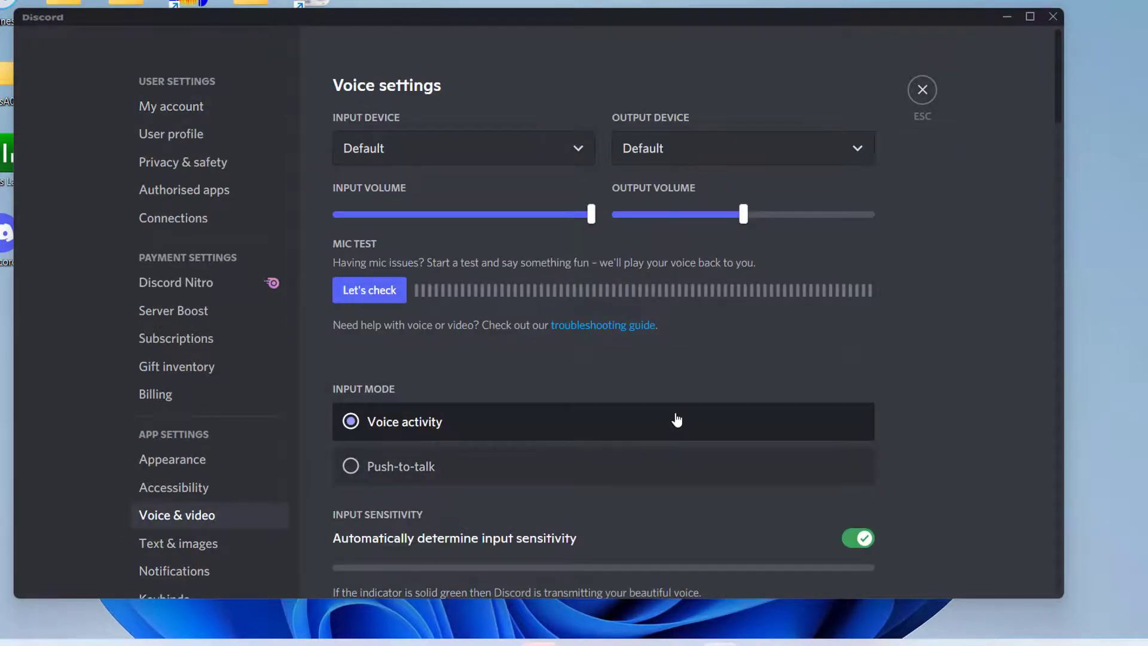
{"action": "scroll", "scroll_direction": "down", "scroll_amount": 3}
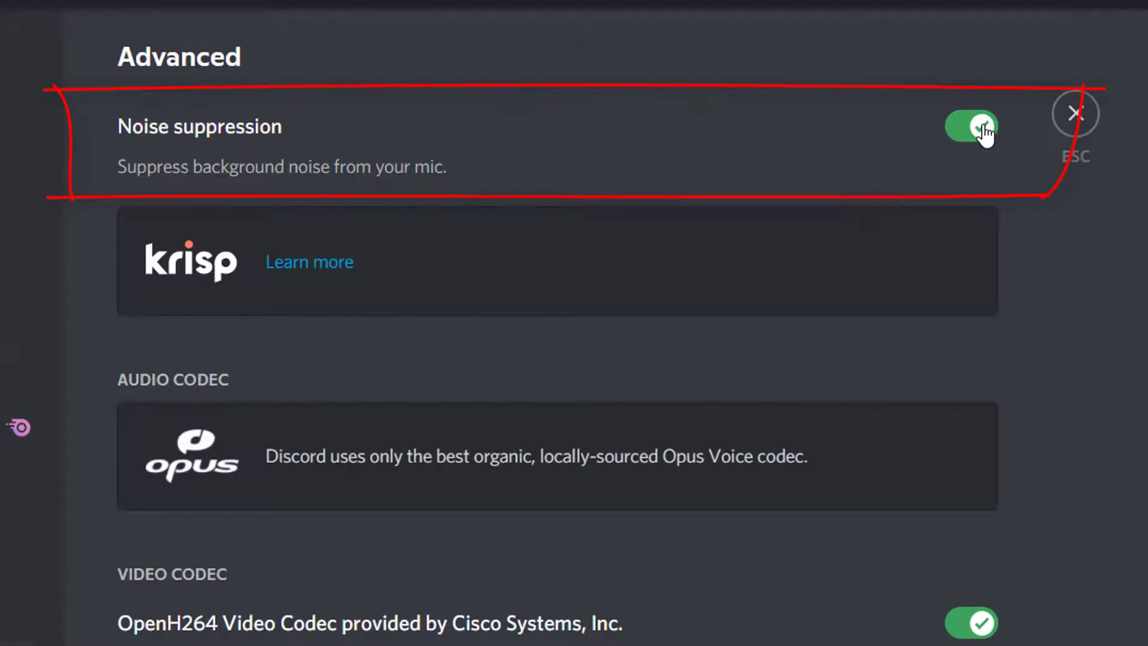
{"action": "left_click", "coordinate": [971, 126]}
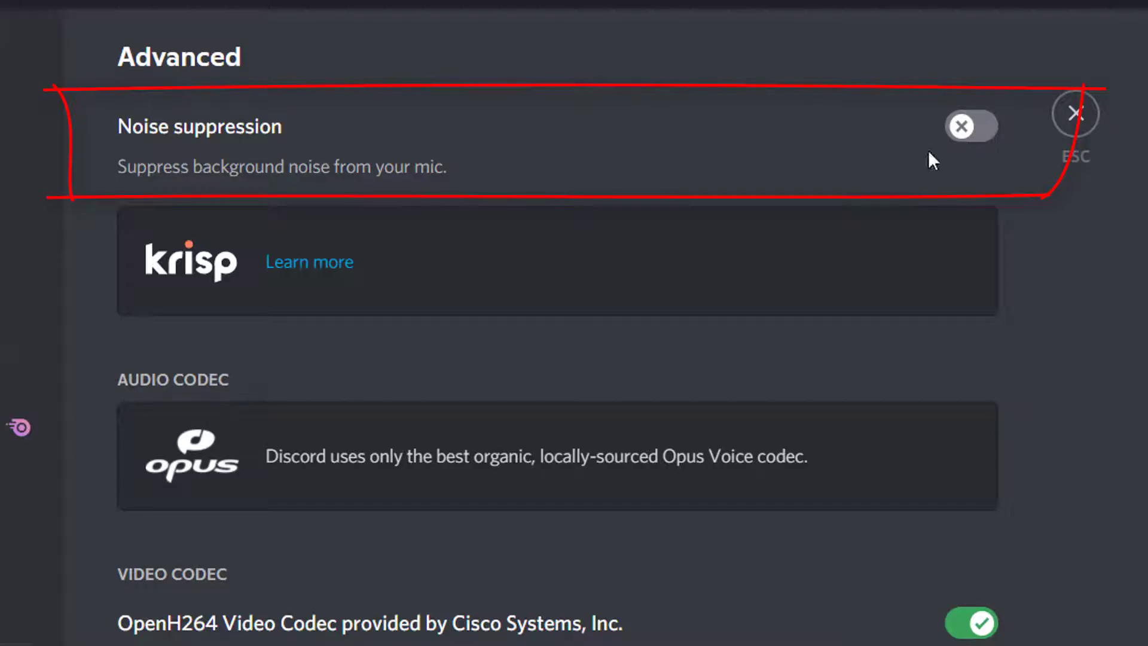
{"action": "left_click", "coordinate": [1075, 113]}
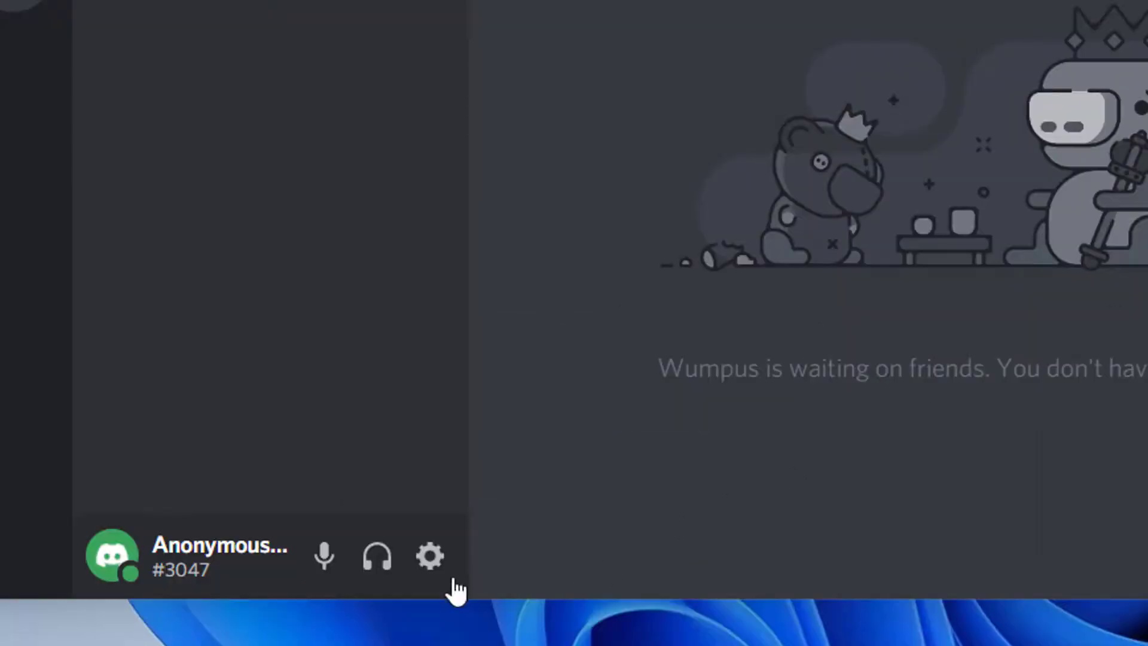
{"action": "mouse_move", "coordinate": [429, 556]}
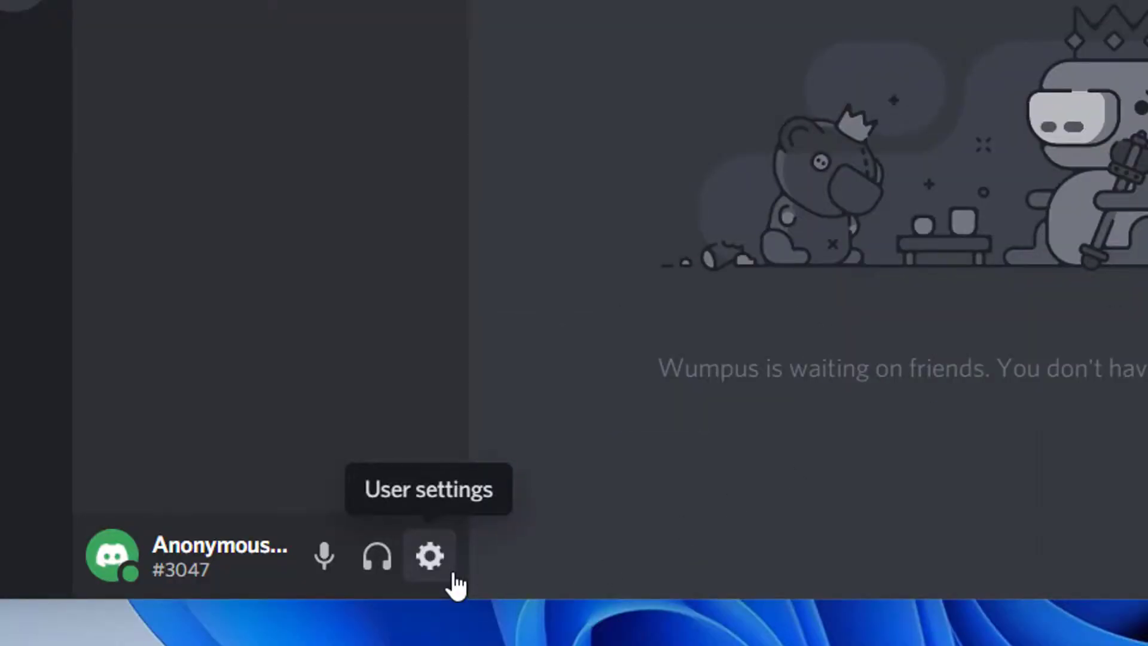
Switch on Quality of Service high packet priority in Voice & Video settings
{"action": "left_click", "coordinate": [429, 556]}
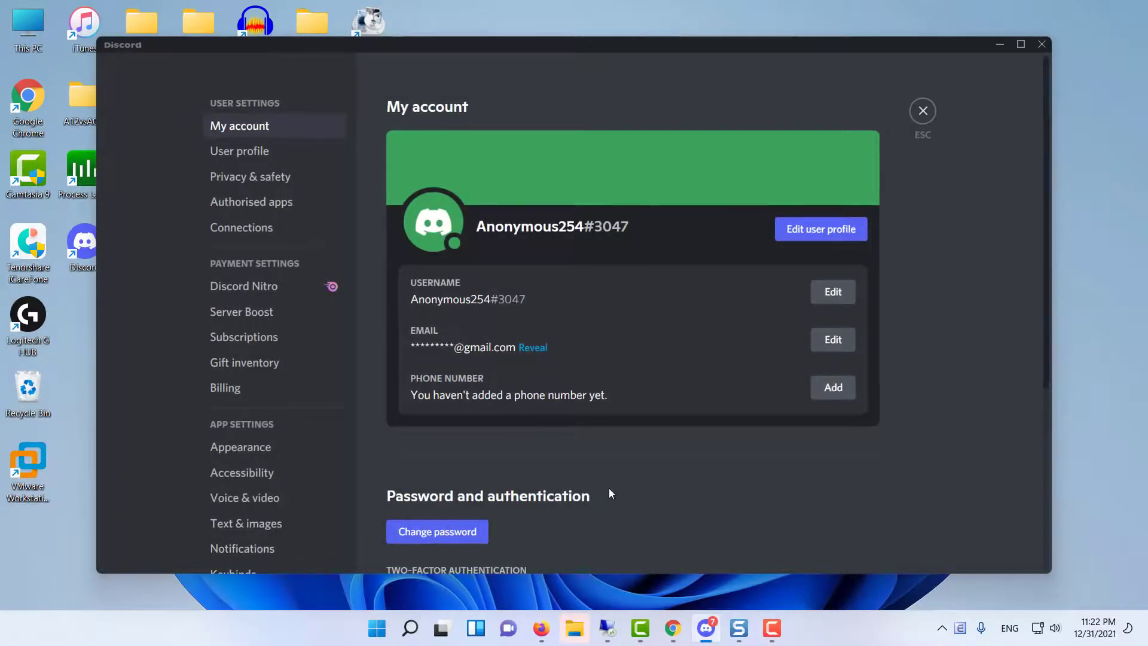
{"action": "mouse_move", "coordinate": [285, 491]}
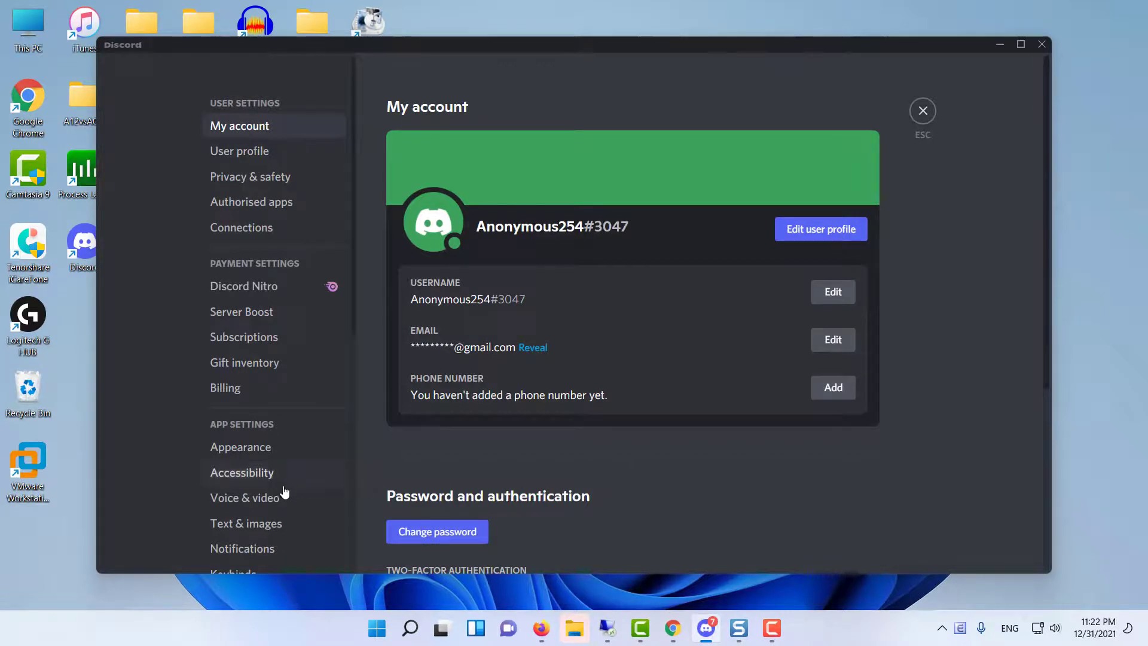
{"action": "left_click", "coordinate": [247, 497]}
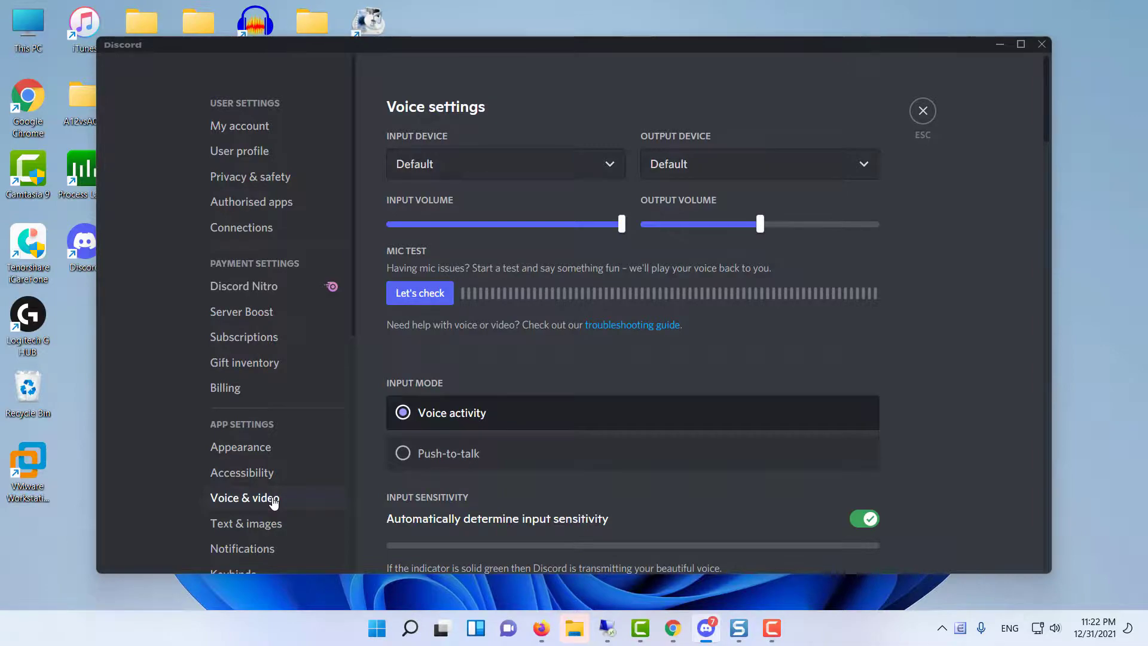
{"action": "scroll", "scroll_direction": "down", "scroll_amount": 3}
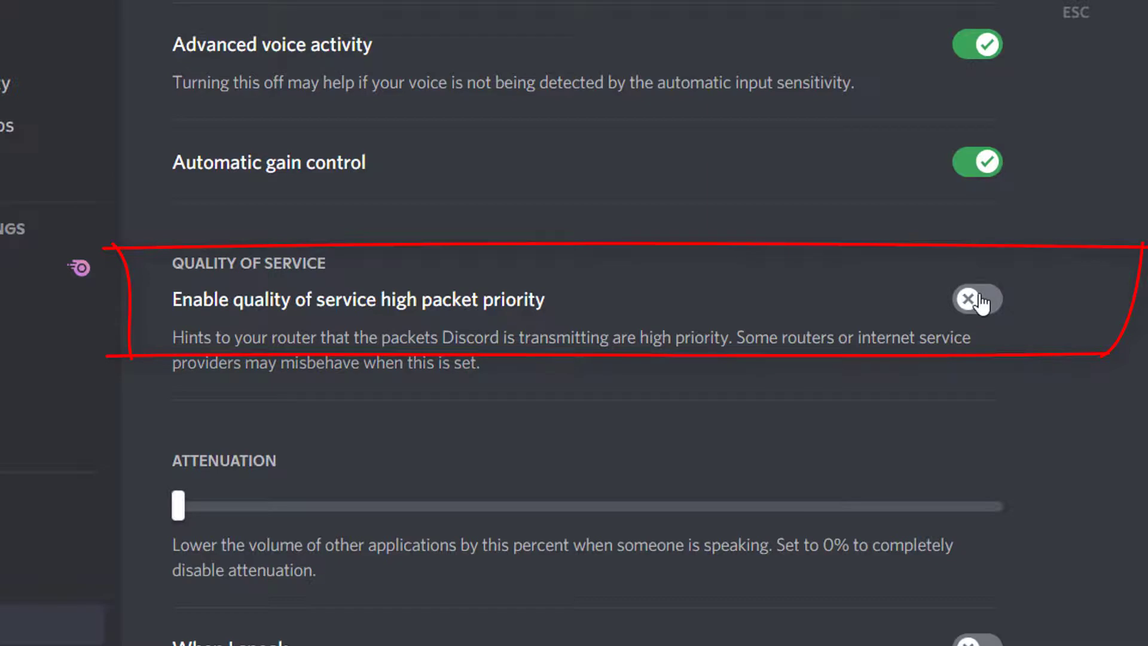
{"action": "left_click", "coordinate": [975, 299]}
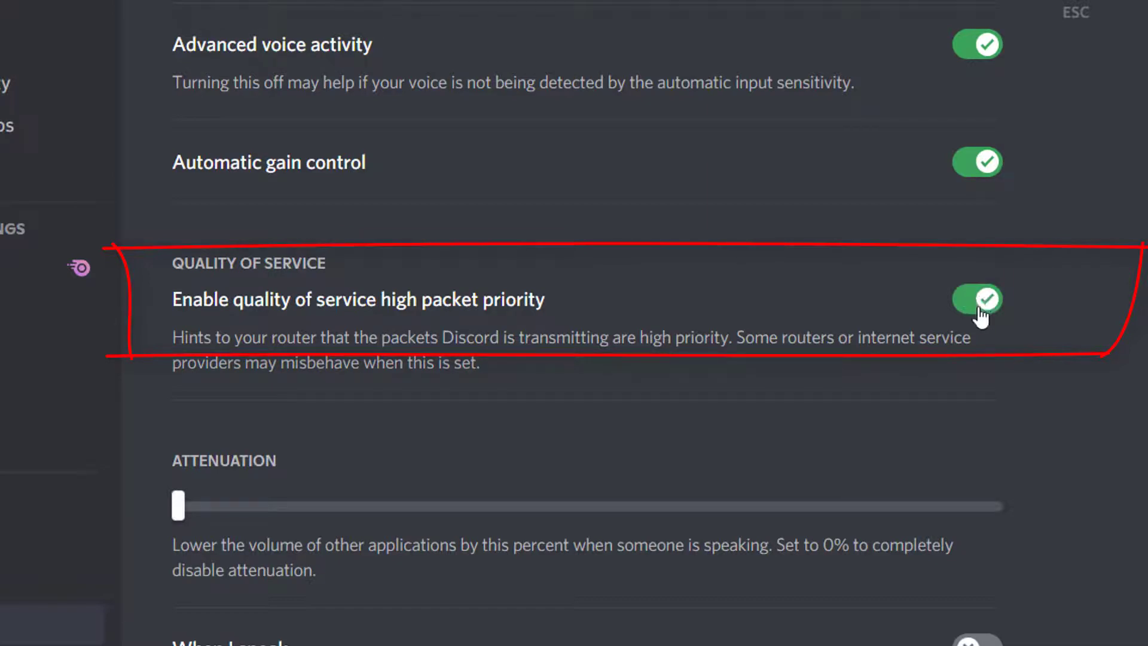